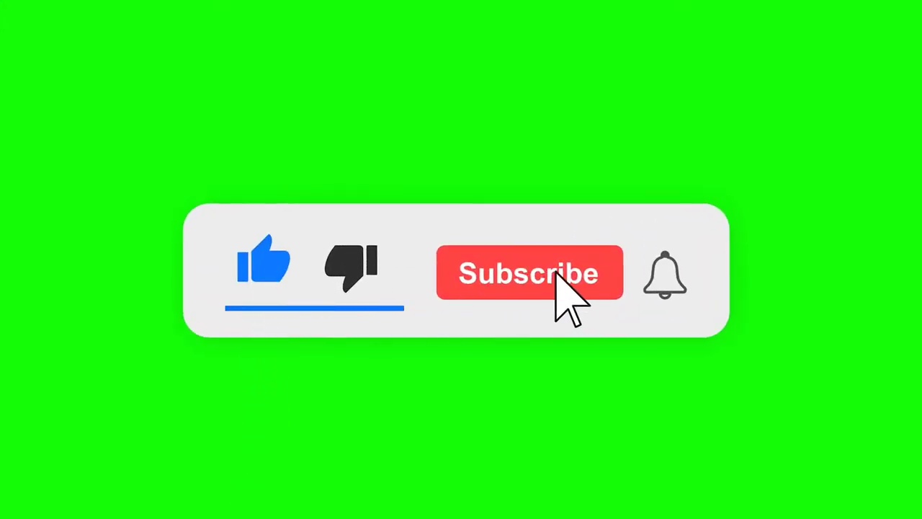
Step: Swipe left to the home screen page showing the TikTok icon
click(529, 272)
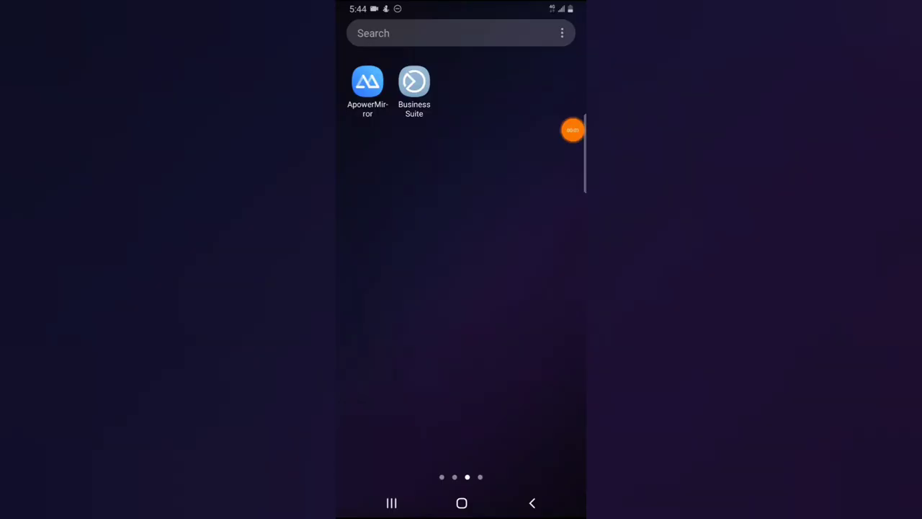
scroll(left, 3)
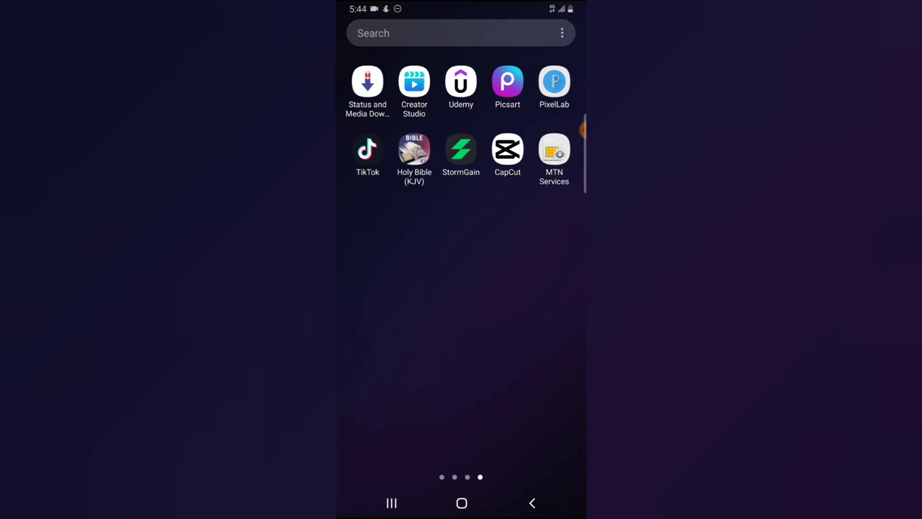
Step: Launch TikTok to its For You feed
click(367, 149)
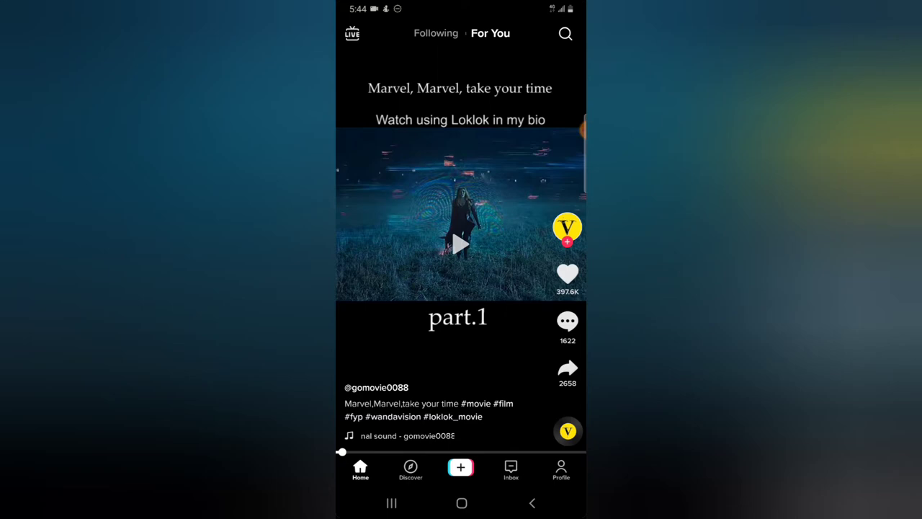
Step: Glance at the camera, close it, pause the video, and go to Profile
click(460, 467)
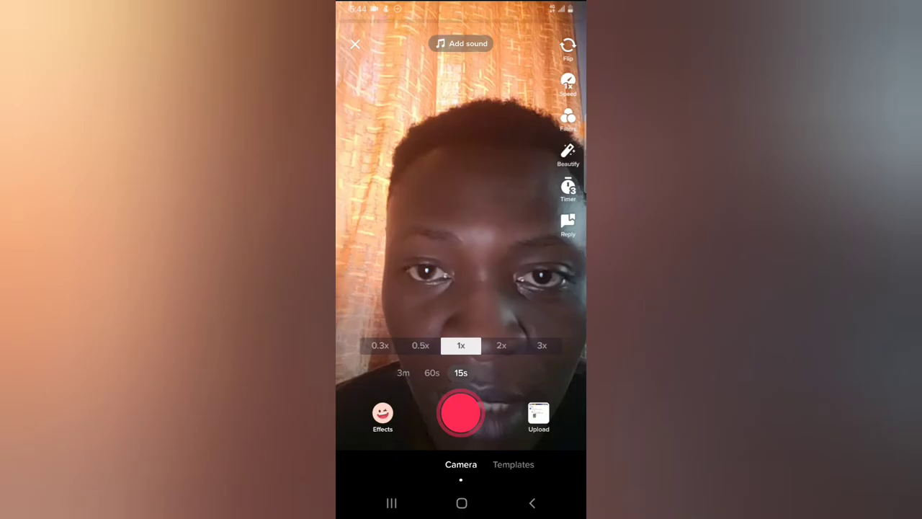
click(355, 44)
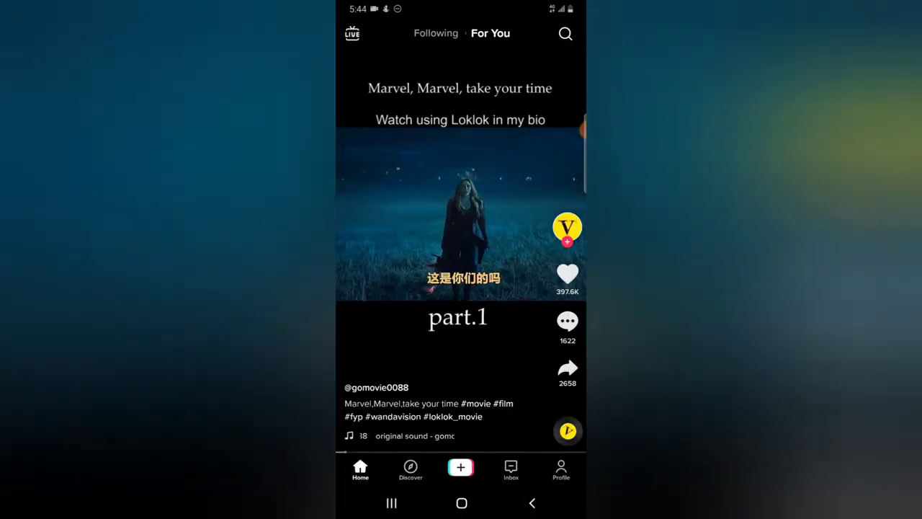
click(460, 217)
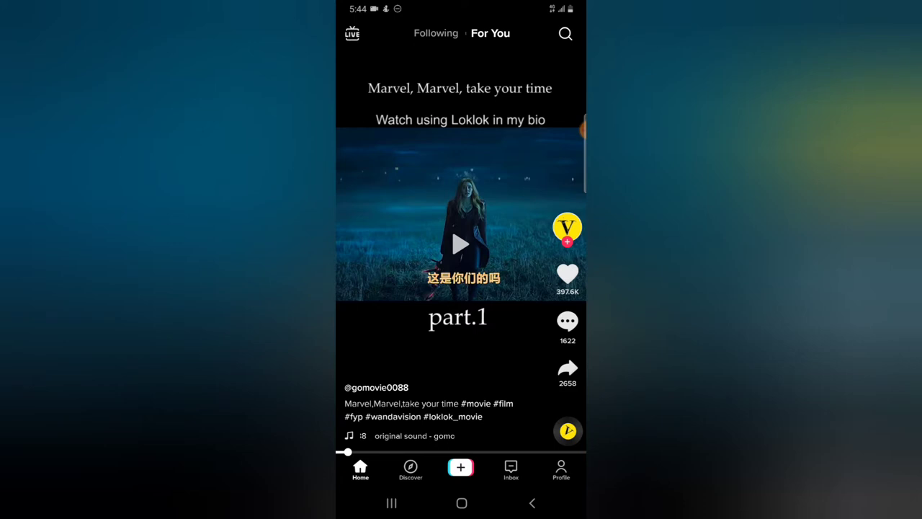
click(560, 470)
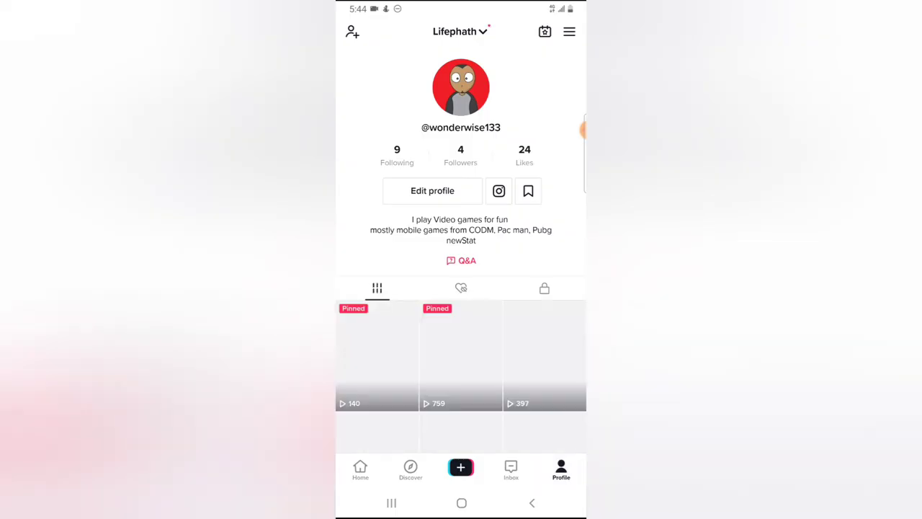
Step: Open Settings and privacy from the menu and scroll to Report a problem
click(569, 31)
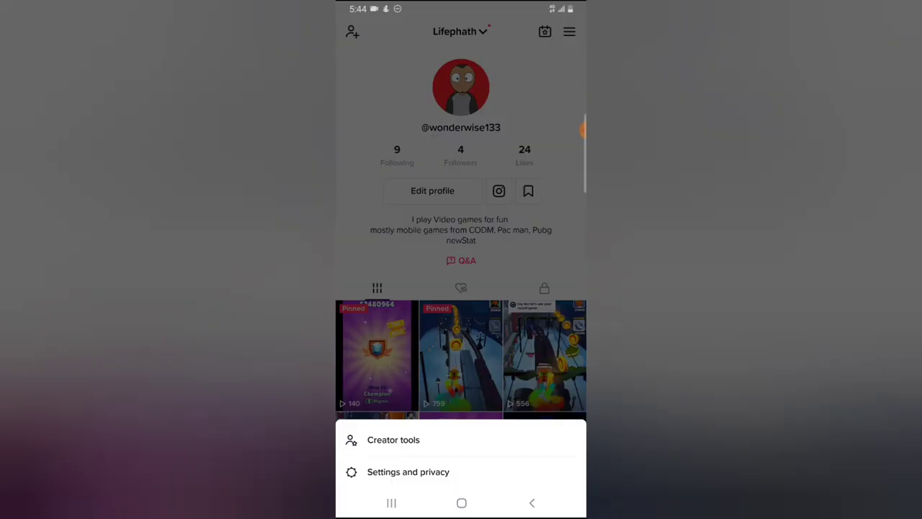
click(408, 471)
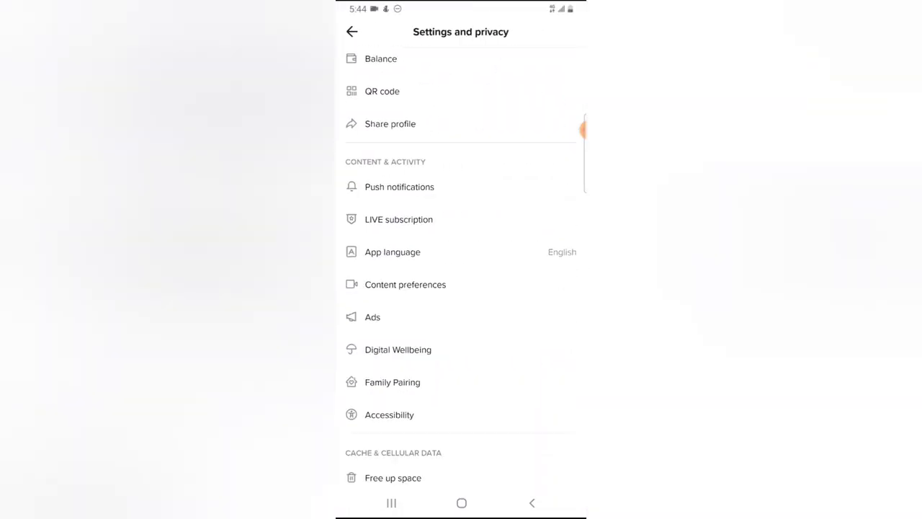
scroll(down, 3)
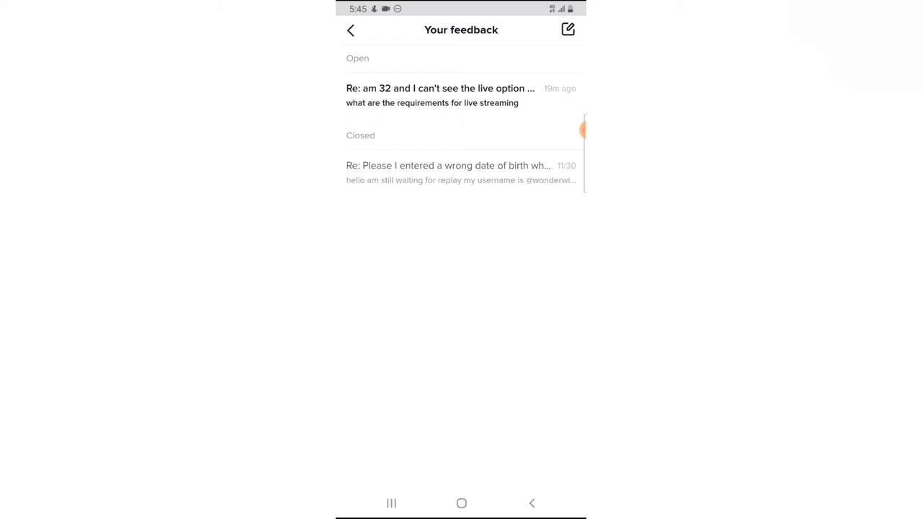
Step: Open the closed wrong-birth-date thread, then back out of it
click(440, 95)
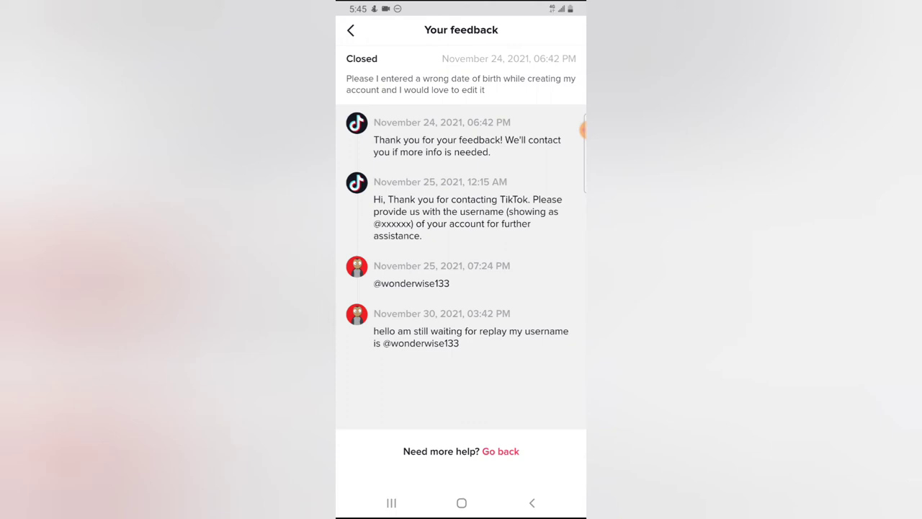
click(350, 31)
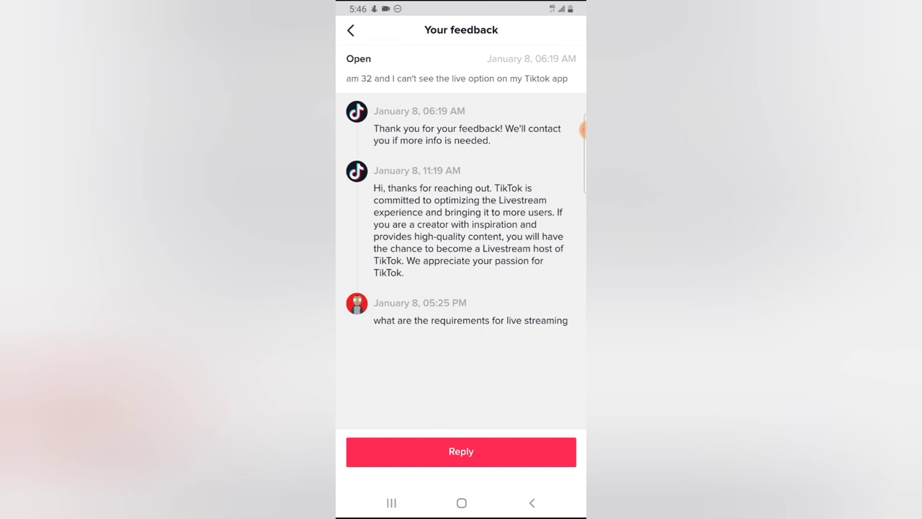
Step: Back out through Report a problem and Settings and privacy to Profile
click(351, 30)
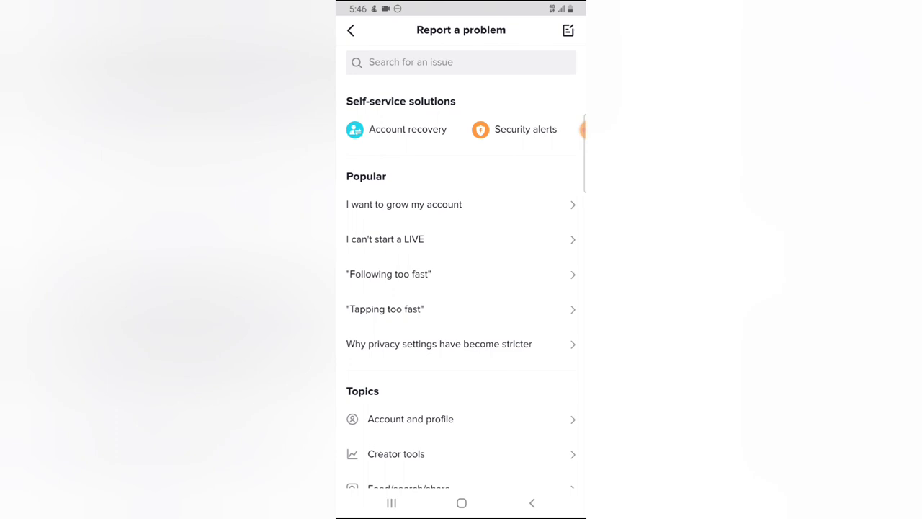
click(352, 31)
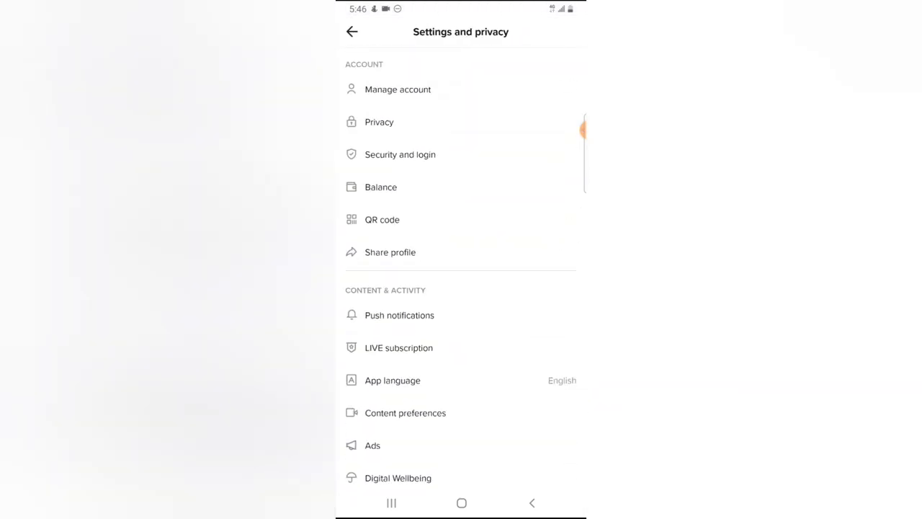
click(352, 31)
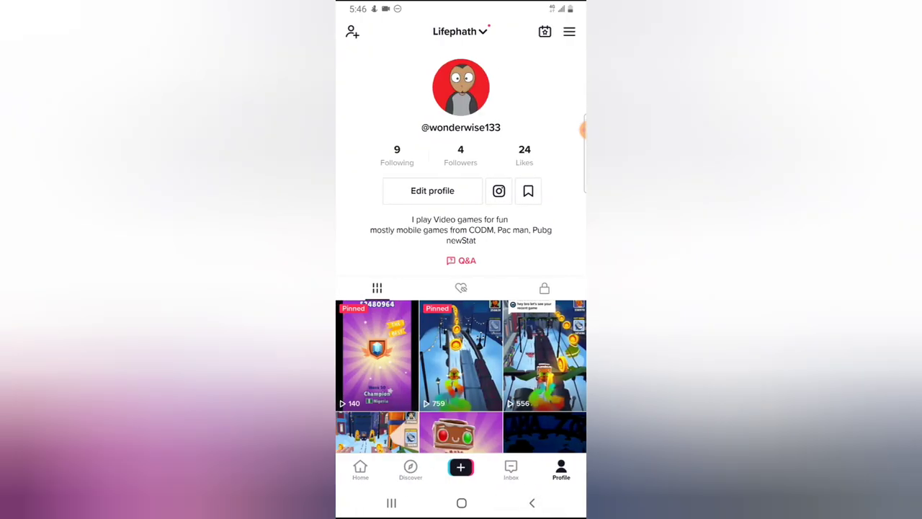